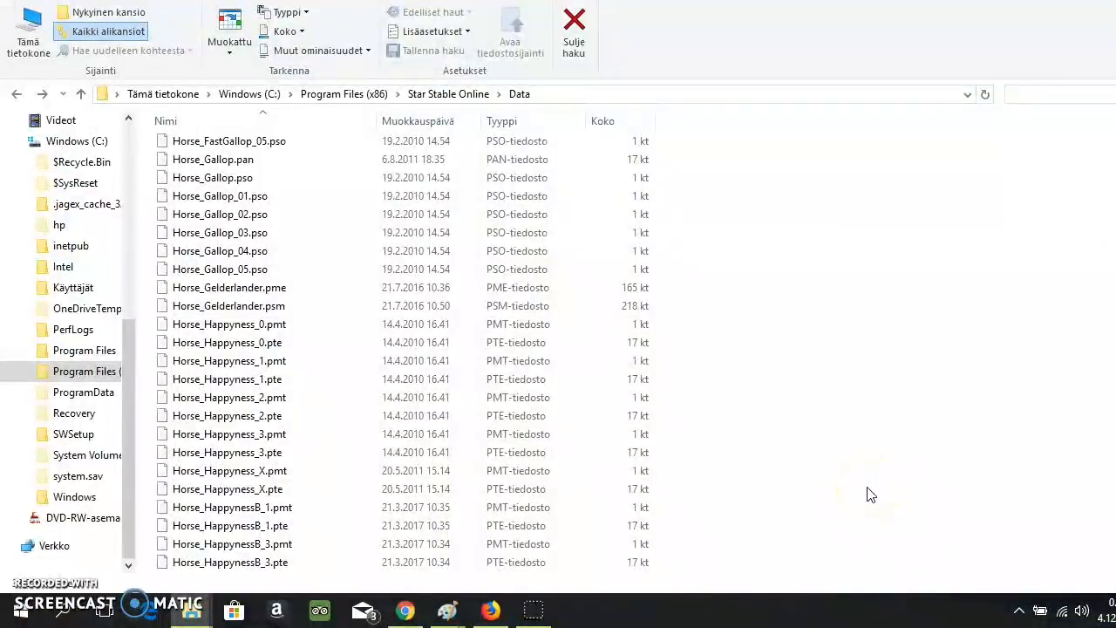
left_click(229, 471)
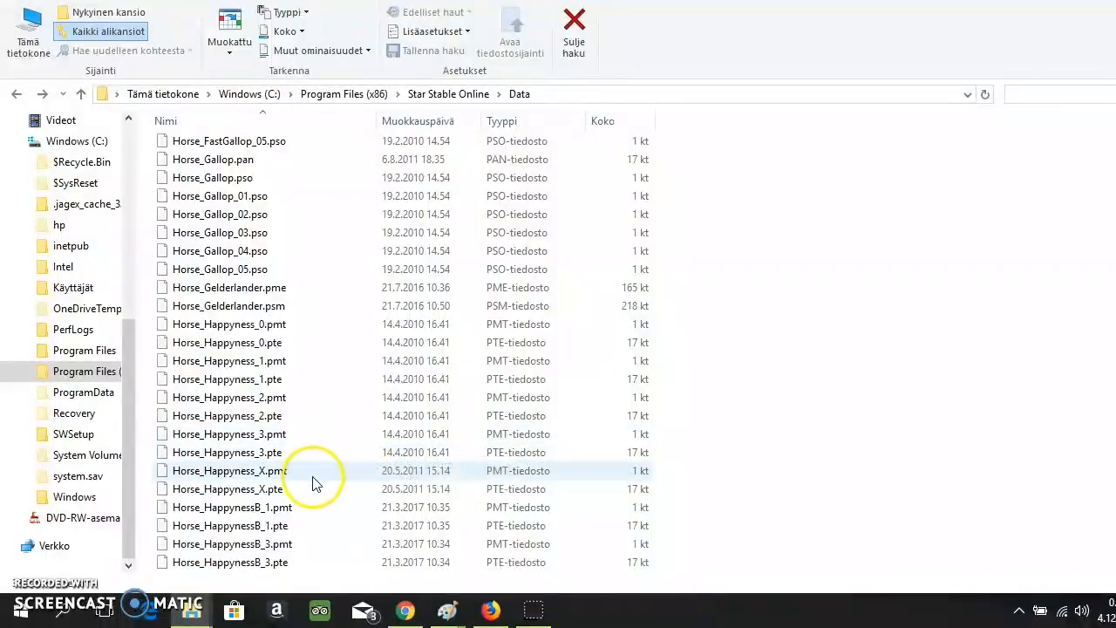
mouse_move(253, 314)
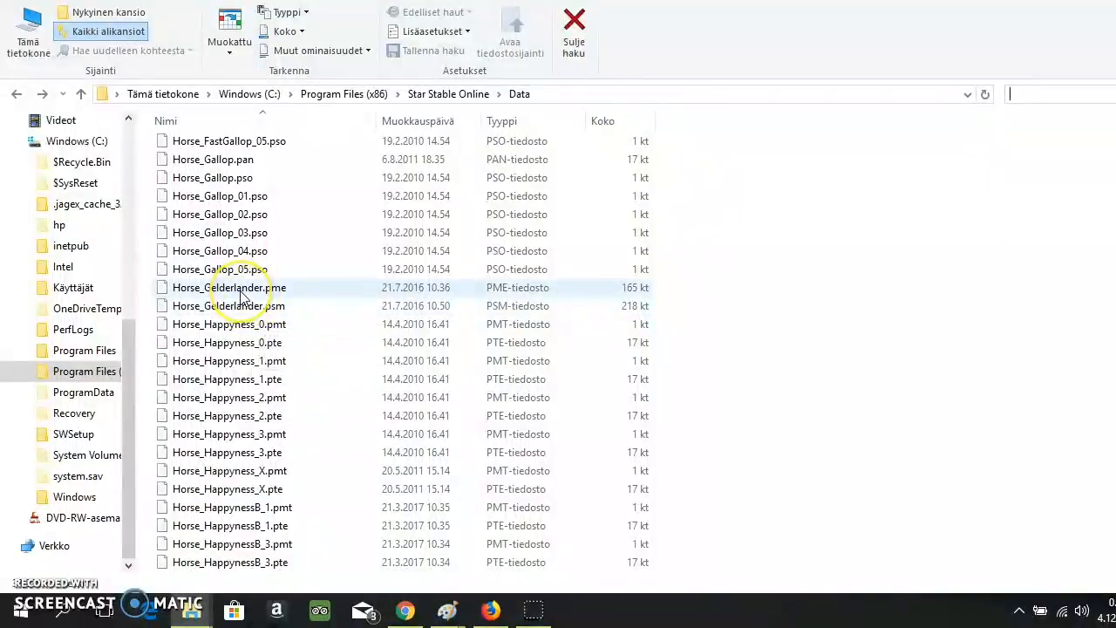
mouse_move(229, 286)
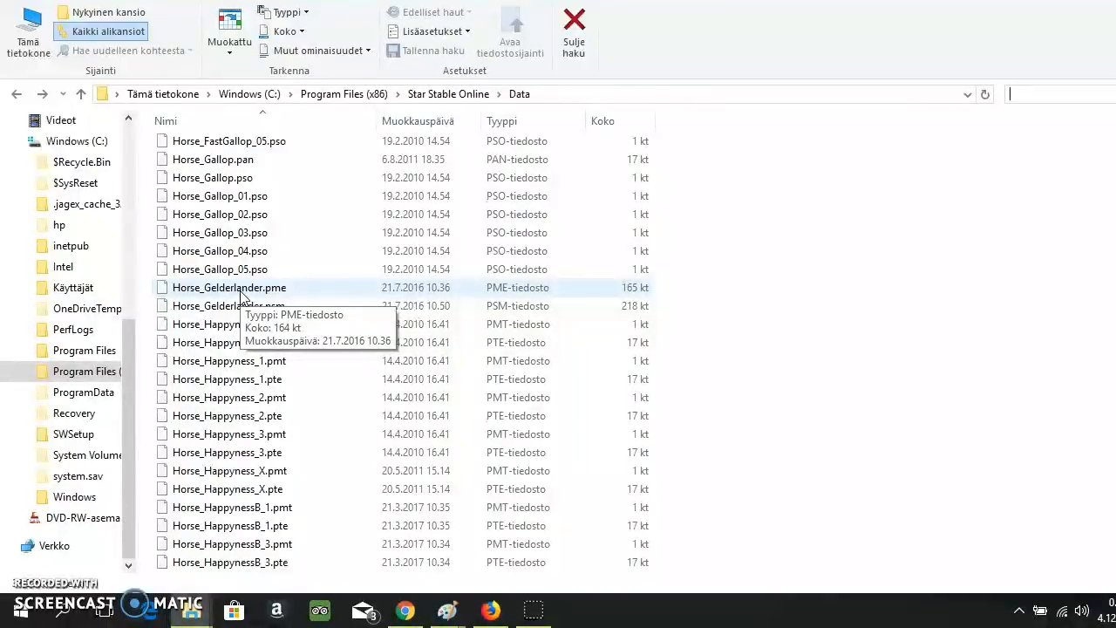
mouse_move(209, 287)
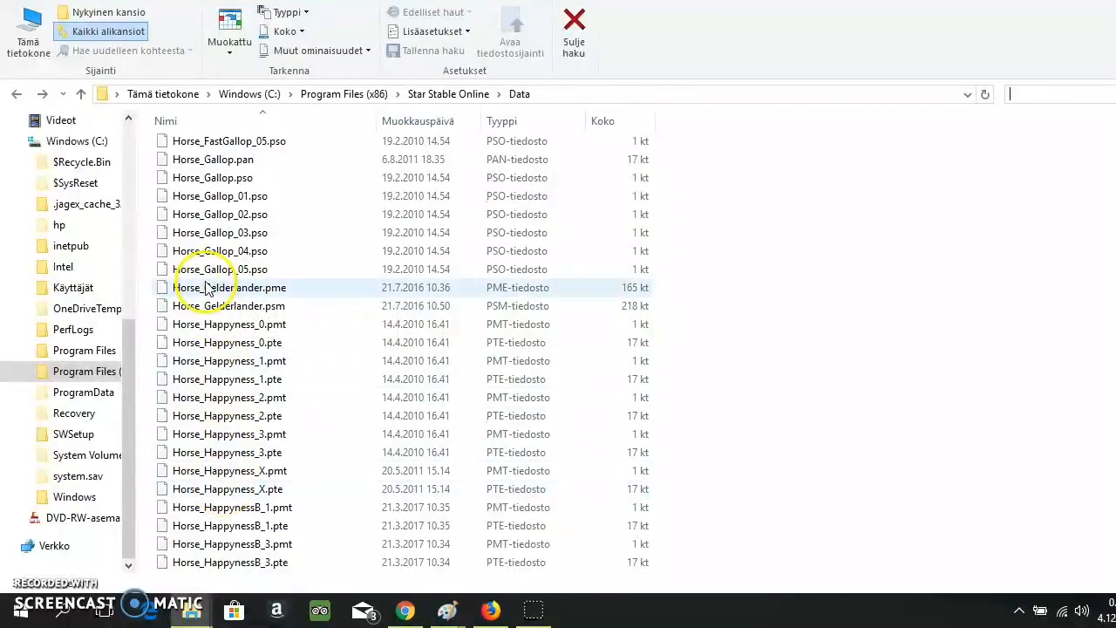
left_click(212, 177)
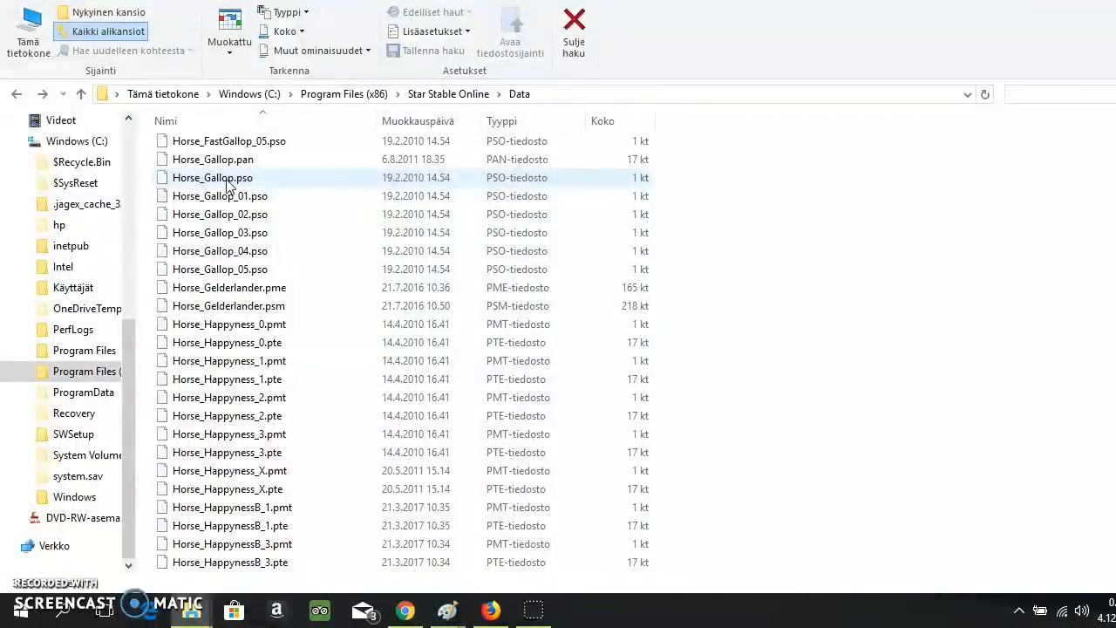
left_click(1046, 94)
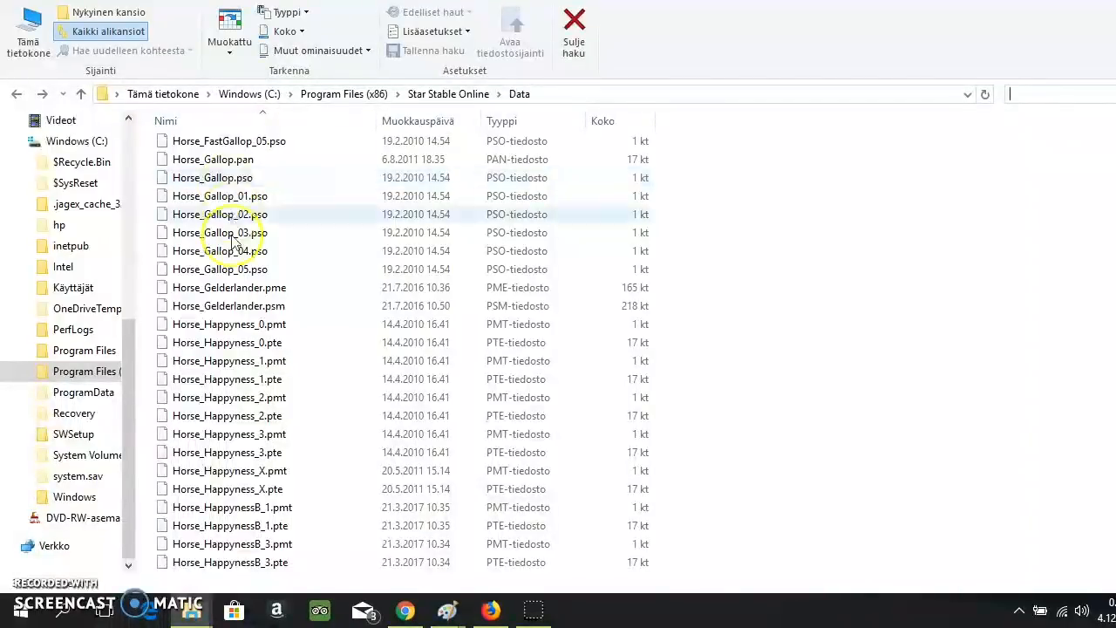
mouse_move(227, 342)
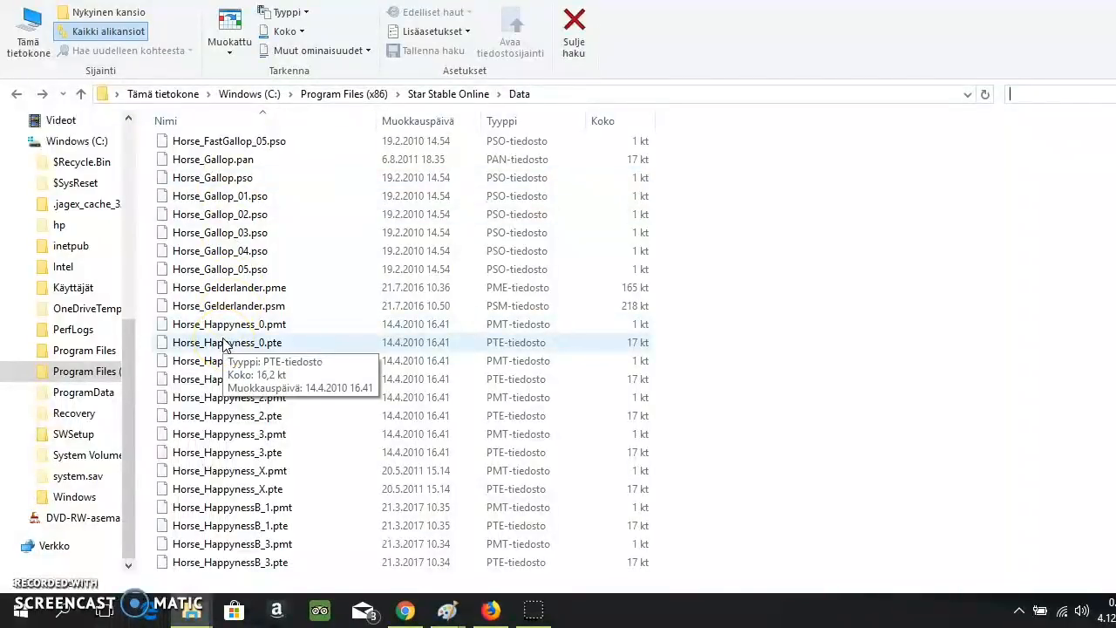